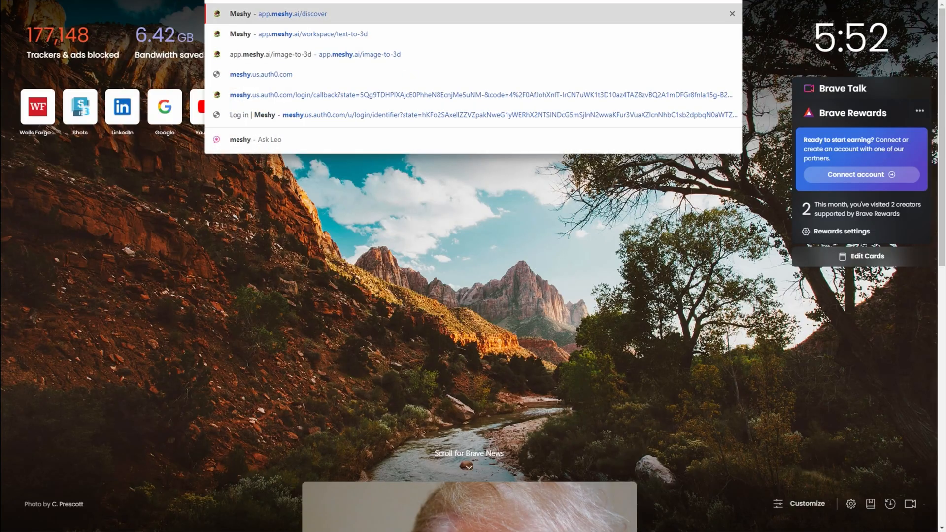
- Generate an 'inflatable santa' model in Meshy Text to 3D and change the preview HDRI environment
{"action": "left_click", "coordinate": [293, 13]}
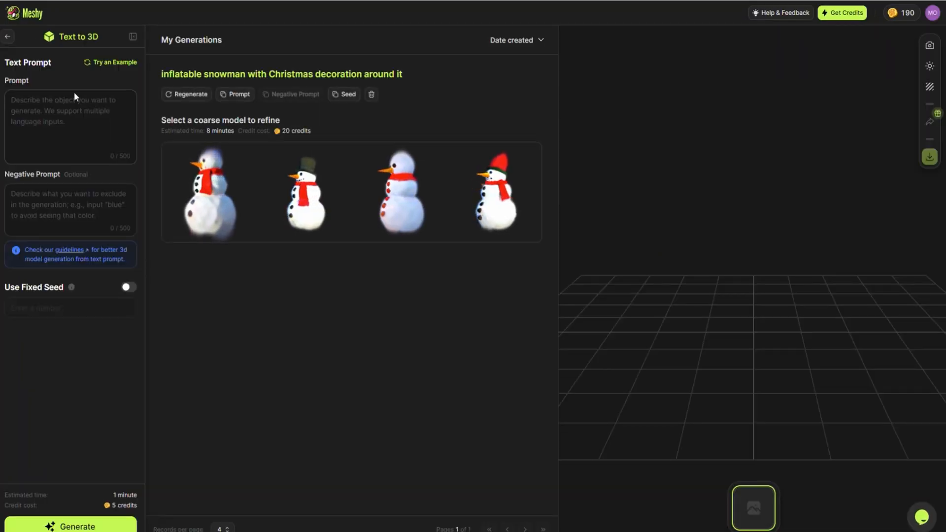
{"action": "type", "text": "inflatable santa"}
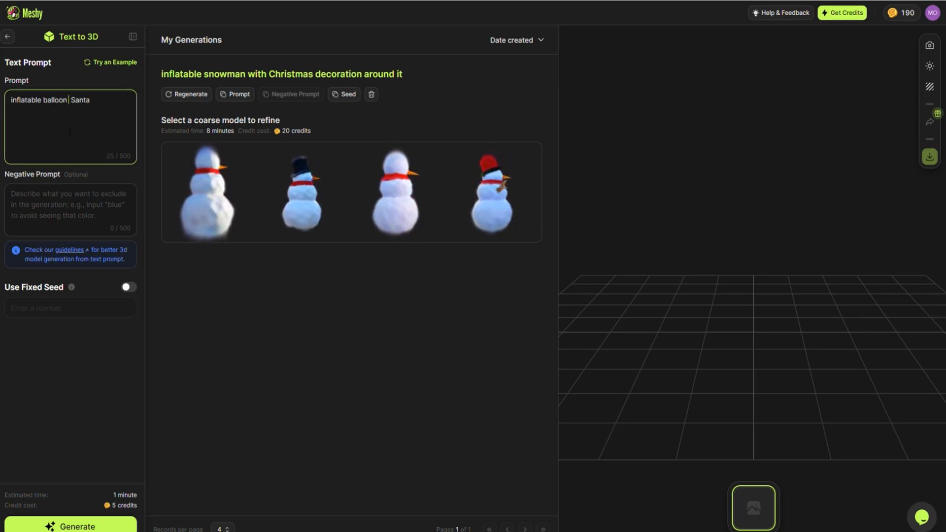
{"action": "left_click", "coordinate": [70, 526]}
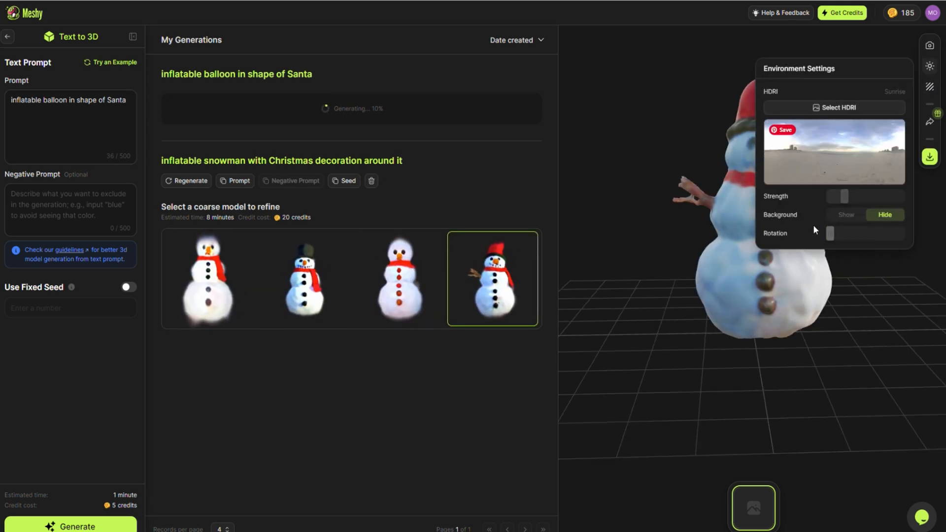
{"action": "left_click", "coordinate": [893, 91]}
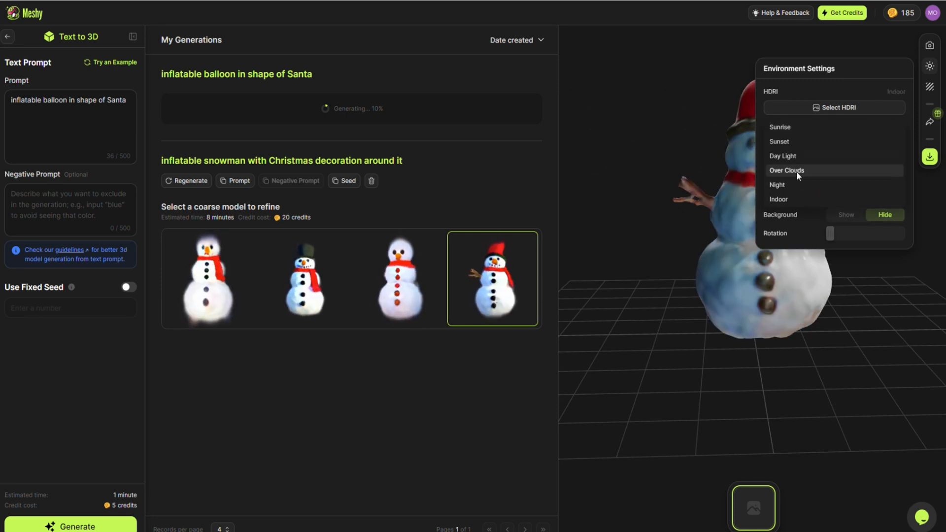
{"action": "left_click", "coordinate": [930, 45]}
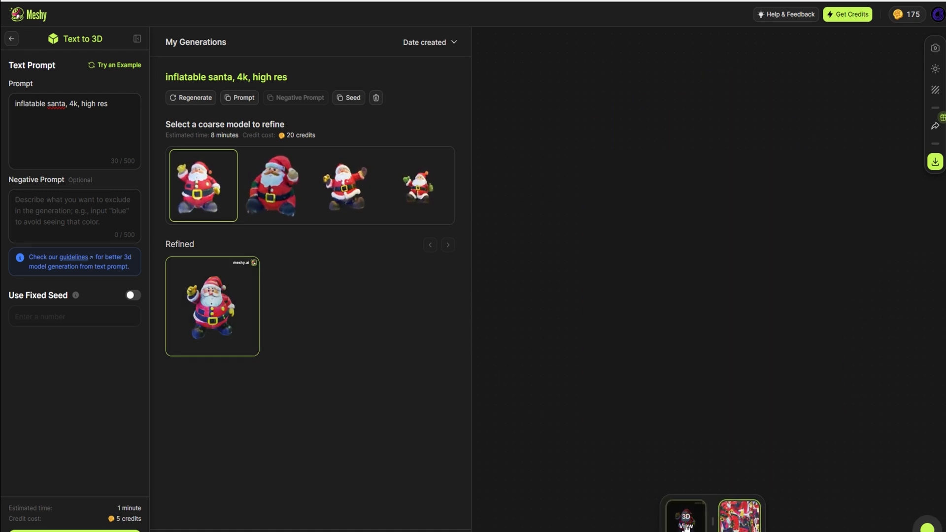
- Show the refined inflatable Santa model using the 3D View thumbnail
{"action": "left_click", "coordinate": [685, 516]}
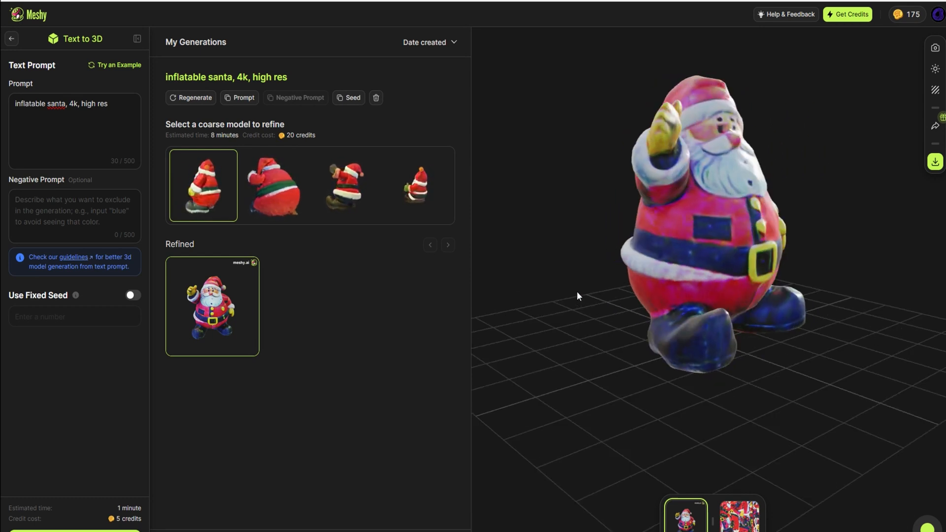
{"action": "left_click", "coordinate": [935, 161]}
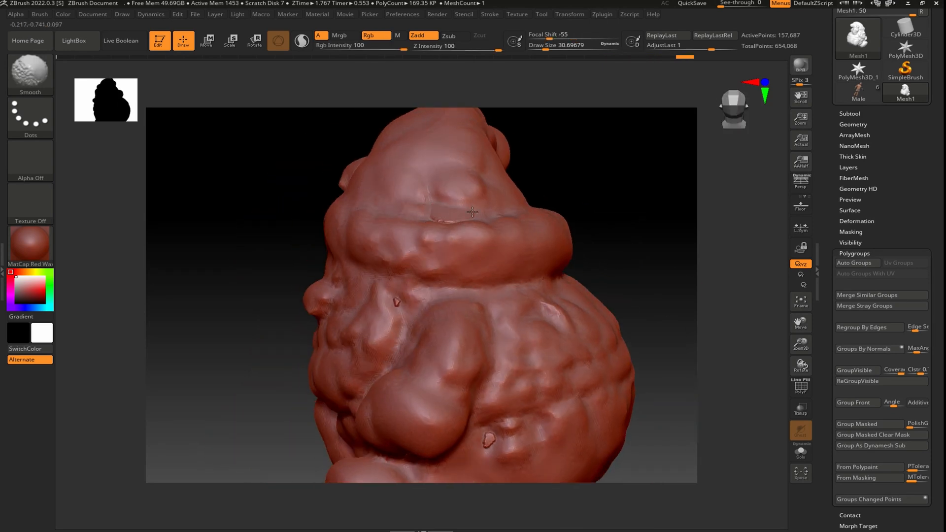
{"action": "left_click", "coordinate": [851, 263]}
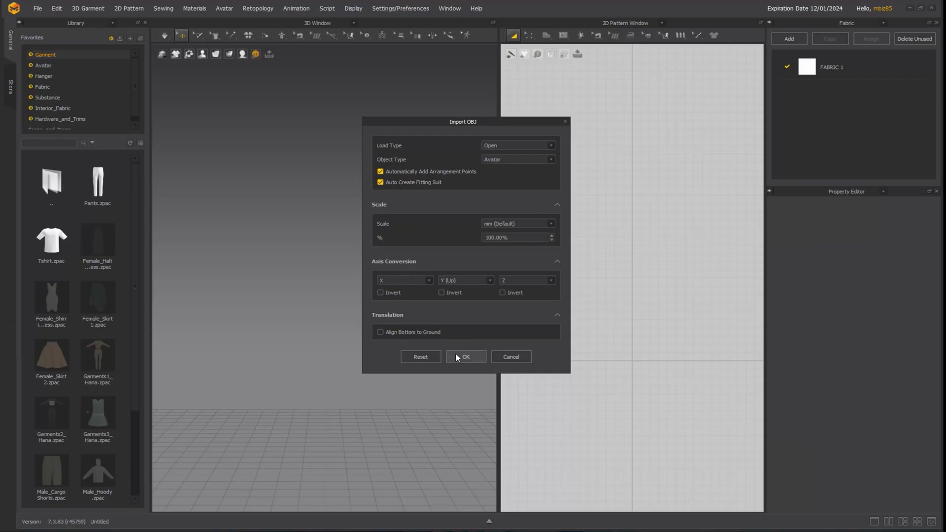
- Import the Santa OBJ as an Avatar, dismiss both warnings, and select the avatar
{"action": "left_click", "coordinate": [465, 356]}
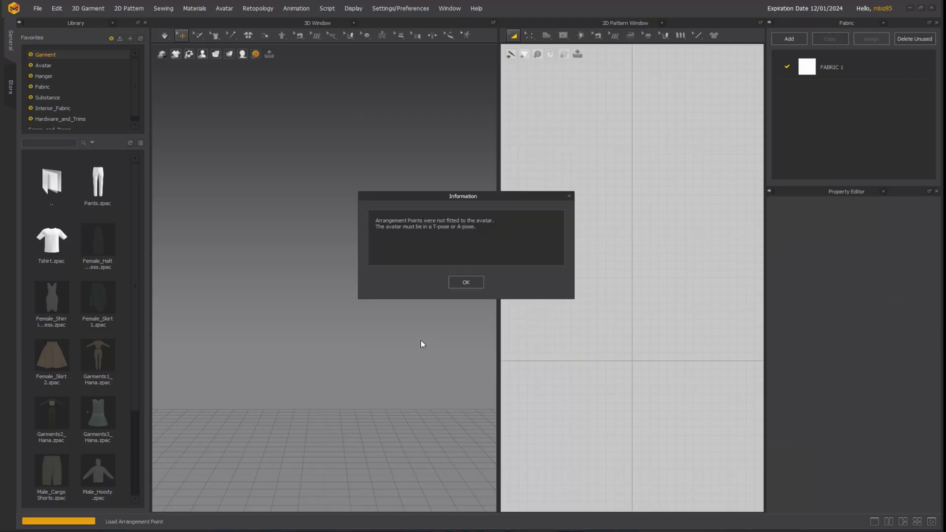
{"action": "left_click", "coordinate": [465, 282]}
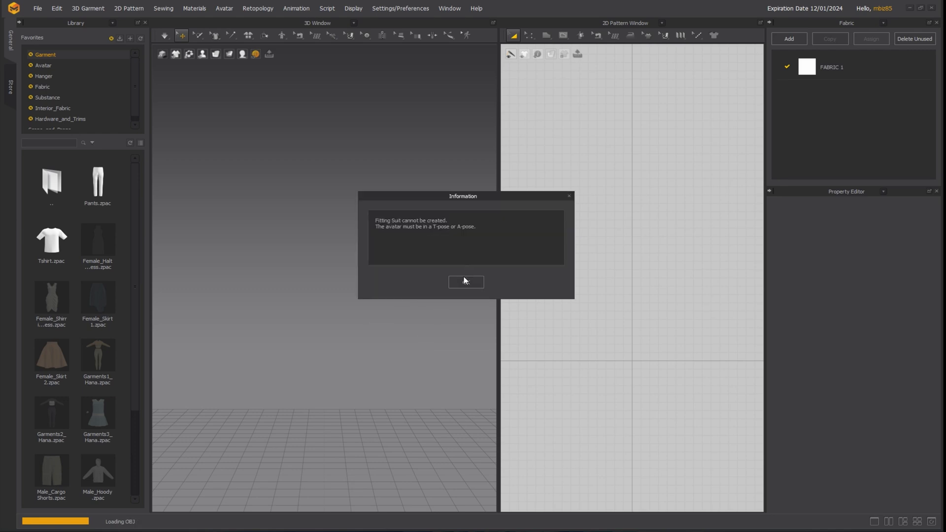
{"action": "left_click", "coordinate": [466, 282]}
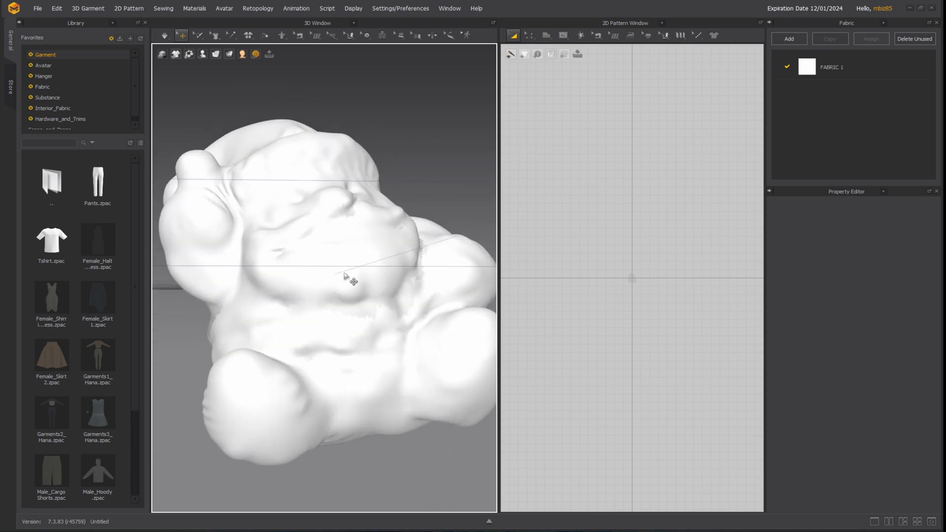
{"action": "left_click", "coordinate": [344, 274]}
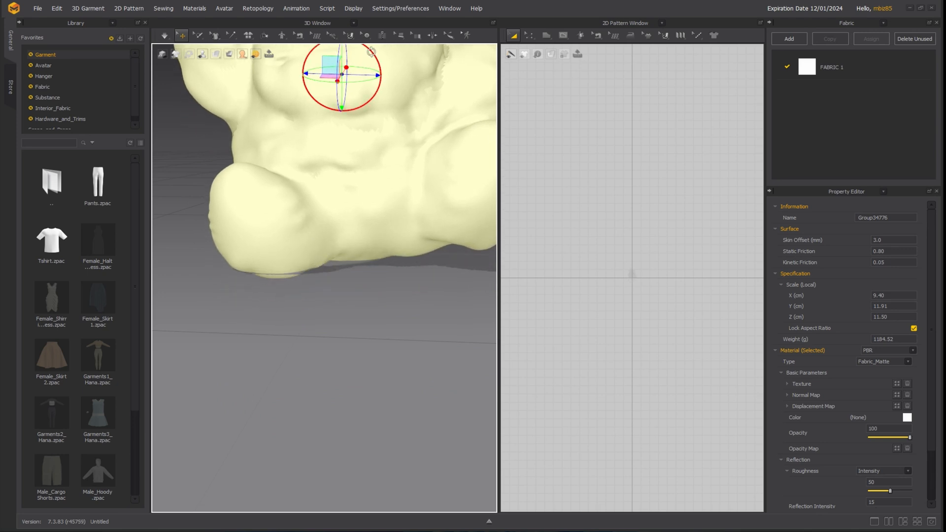
- Draw Line (Avatar) seam lines across the Santa's body and limbs
{"action": "left_click", "coordinate": [331, 36]}
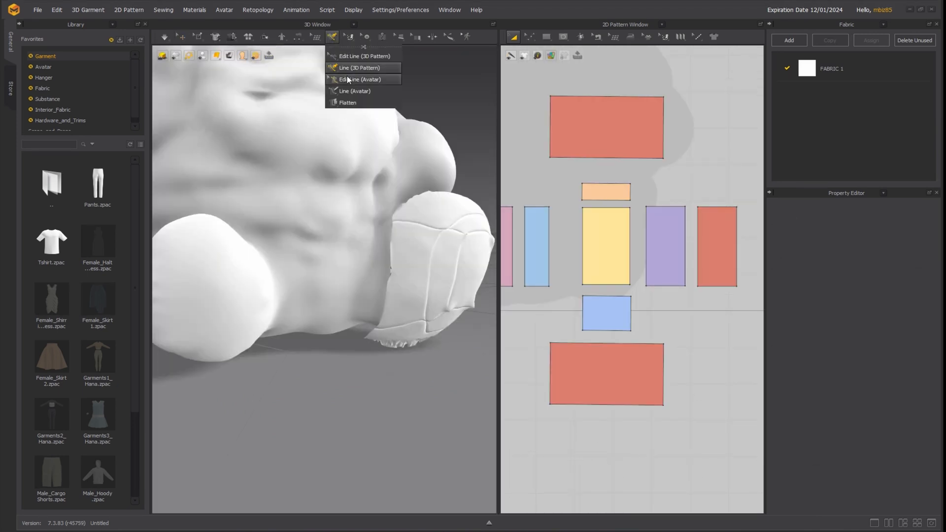
{"action": "mouse_move", "coordinate": [354, 91]}
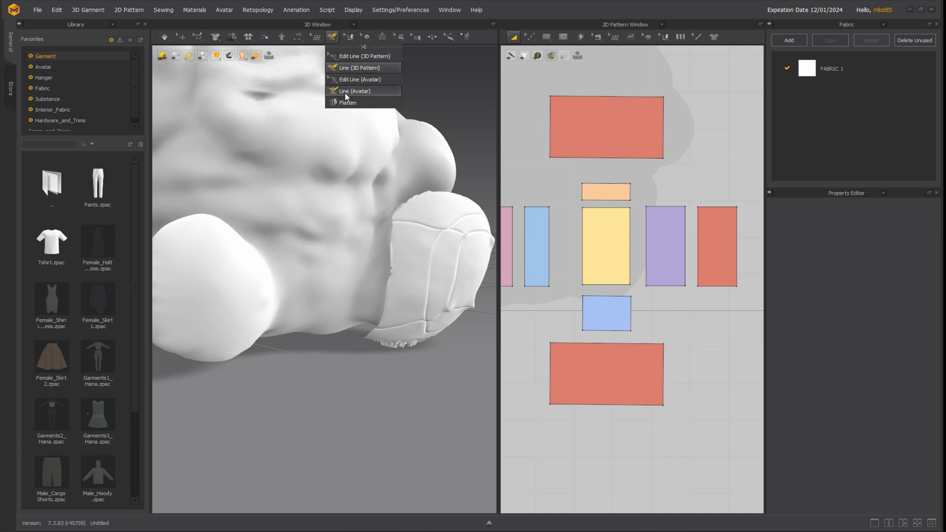
{"action": "left_click", "coordinate": [355, 92]}
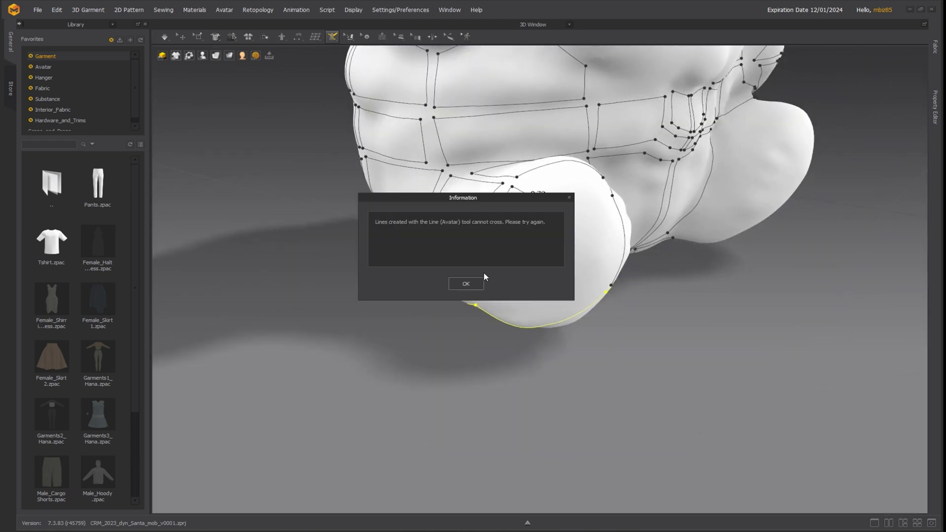
{"action": "left_click", "coordinate": [465, 284]}
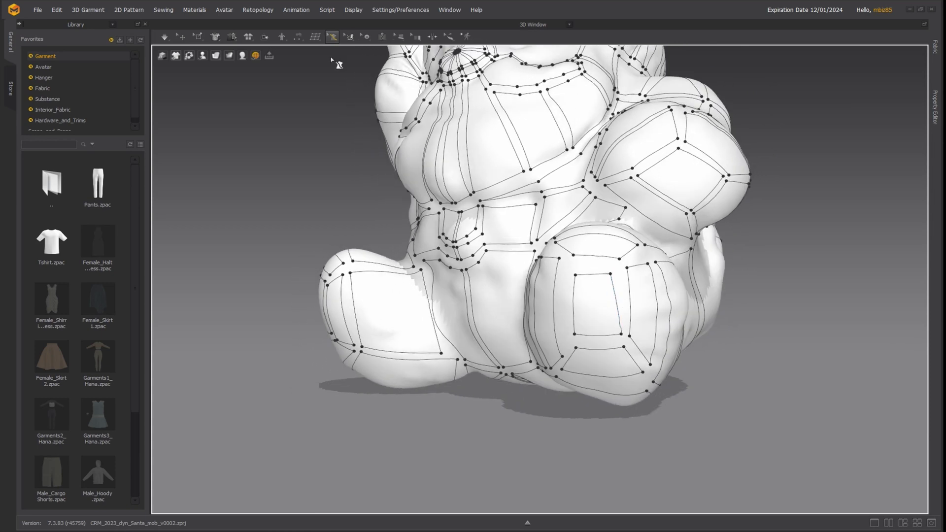
- Flatten the avatar line network into stitched garment panels
{"action": "left_click", "coordinate": [333, 36]}
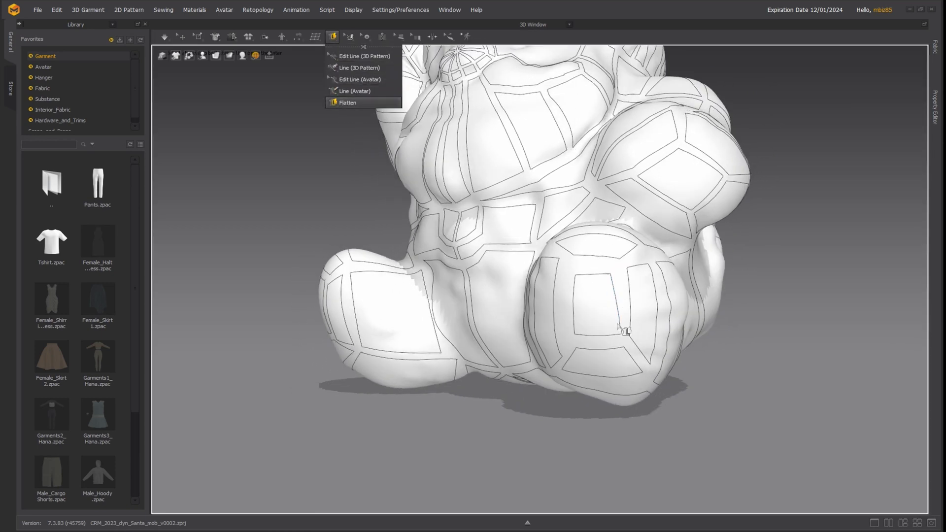
{"action": "left_click", "coordinate": [347, 102]}
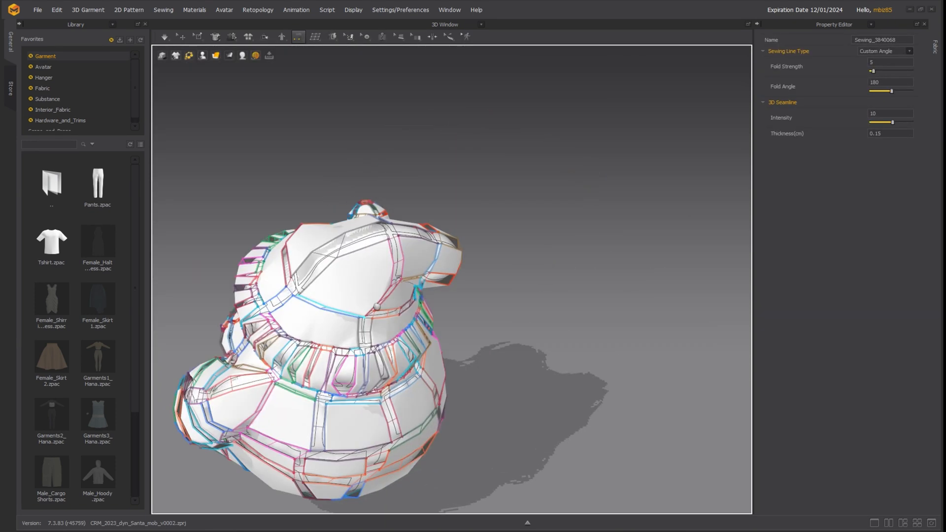
- Set the sewing lines to Custom Angle with a 180 fold angle
{"action": "scroll", "scroll_direction": "up", "scroll_amount": 3}
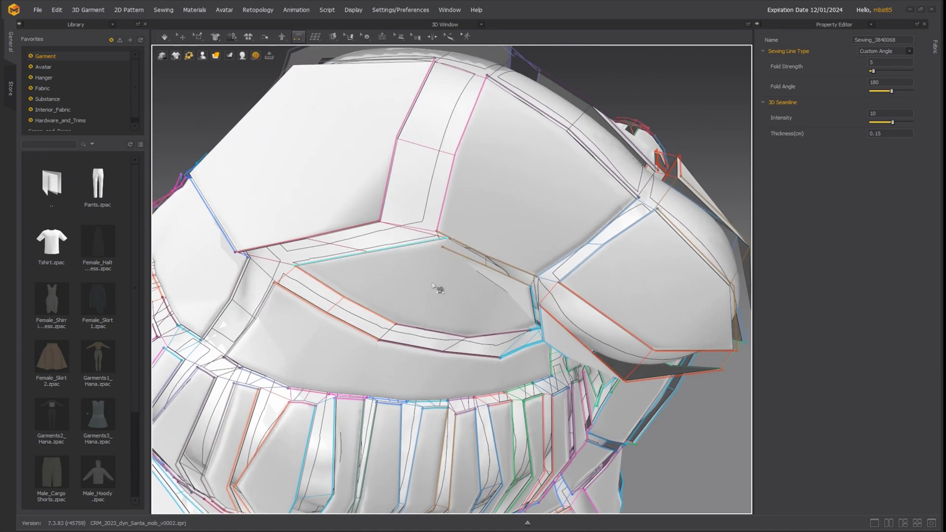
{"action": "left_click", "coordinate": [415, 287]}
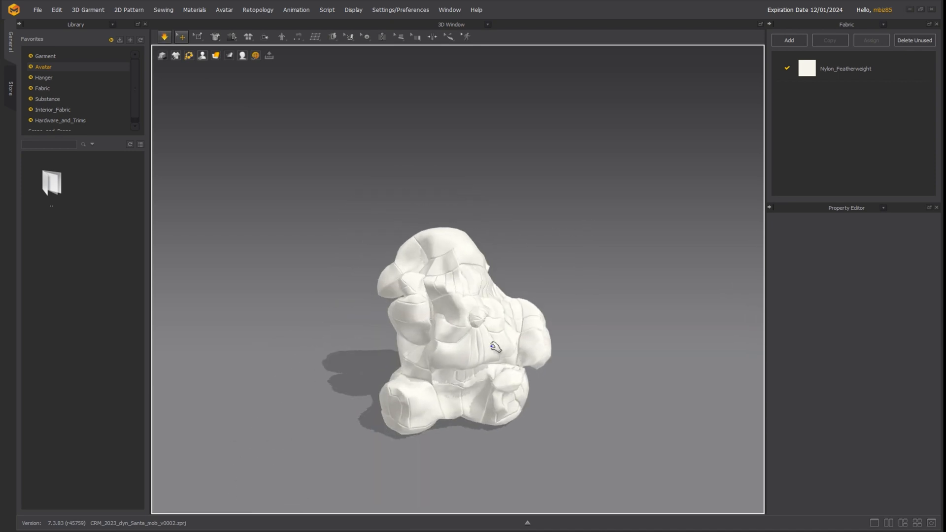
- Select all patterns of the crumpled v0003 balloon and set their pressure to 5.00
{"action": "left_click", "coordinate": [459, 332]}
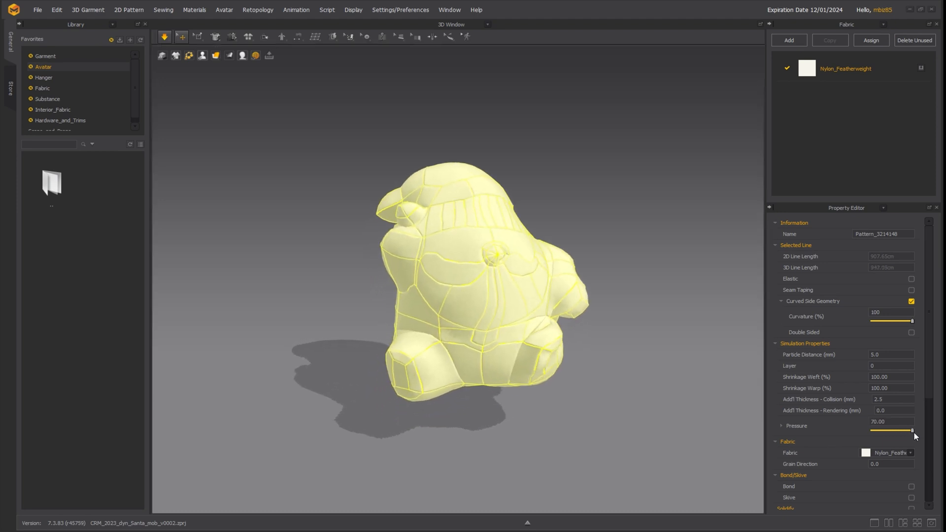
{"action": "left_click", "coordinate": [198, 37]}
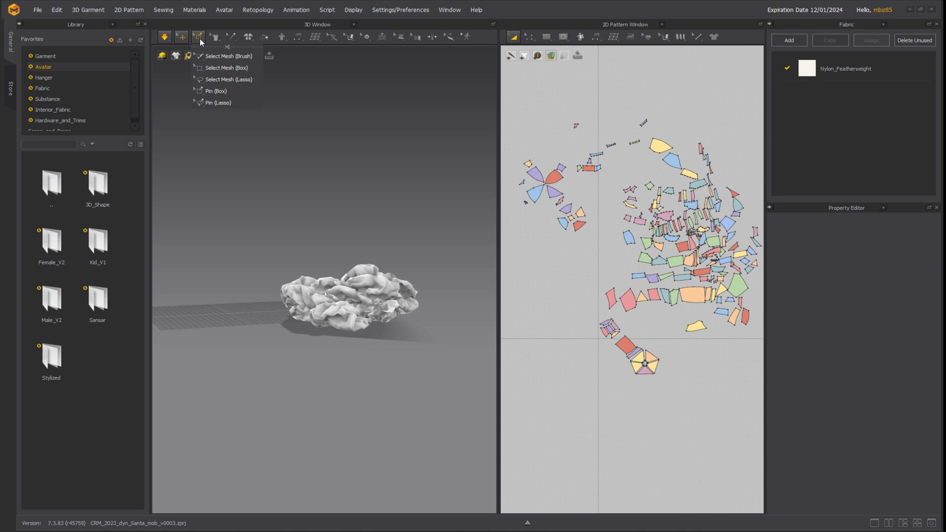
{"action": "mouse_move", "coordinate": [215, 103]}
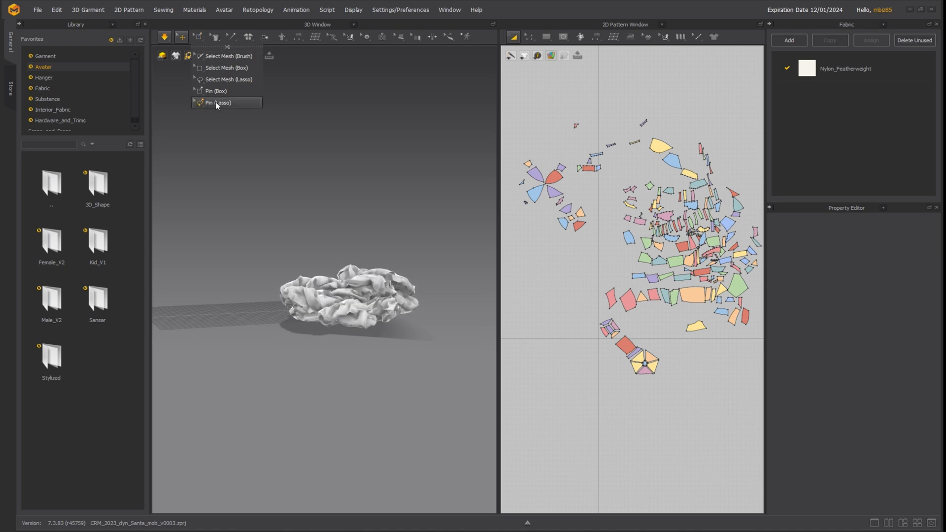
{"action": "left_click", "coordinate": [220, 103]}
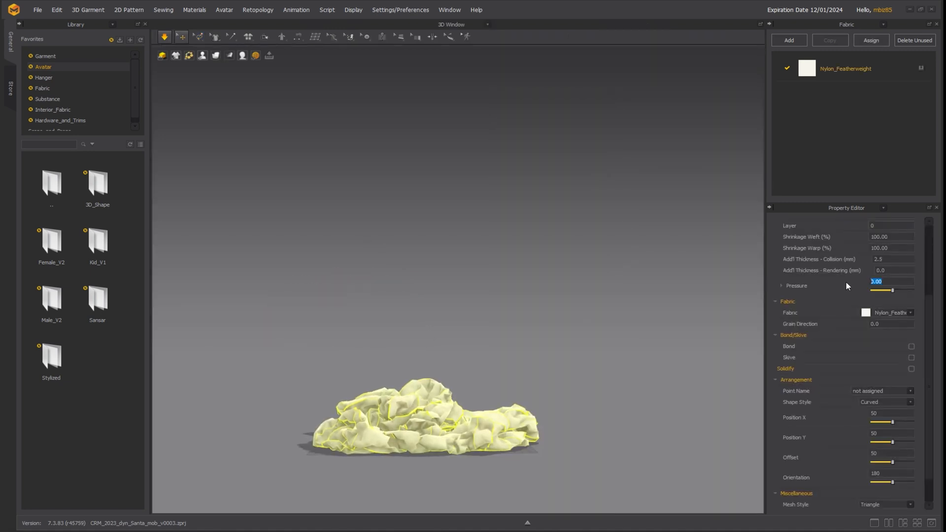
{"action": "type", "text": "5.00"}
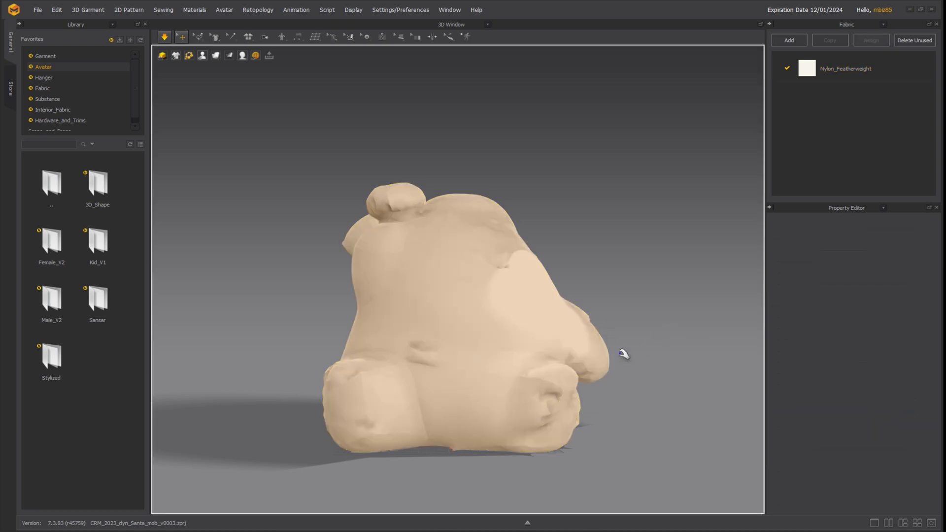
- Simulate so the pressure-5 Santa patterns inflate into a rounded balloon
{"action": "left_click", "coordinate": [497, 365]}
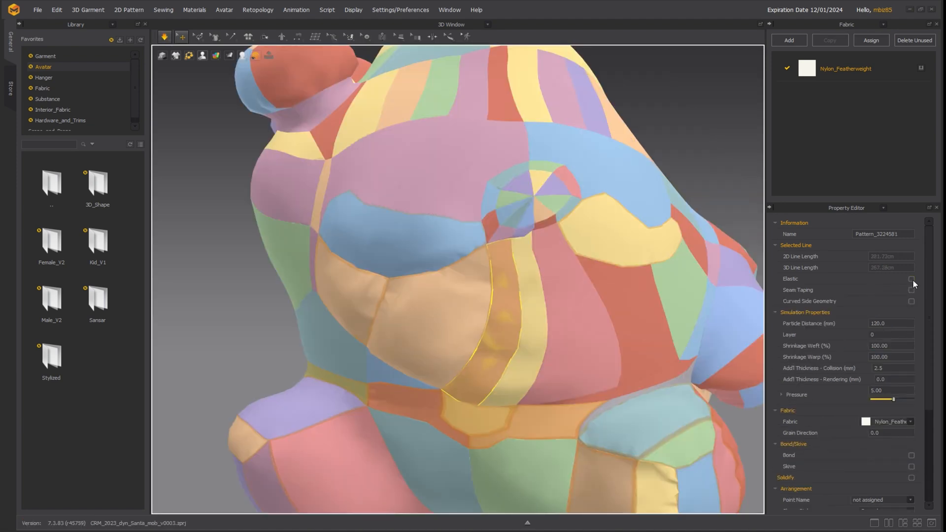
- Enable Seam Taping on two chest patches and the central rosette, then display seamlines
{"action": "left_click", "coordinate": [912, 279]}
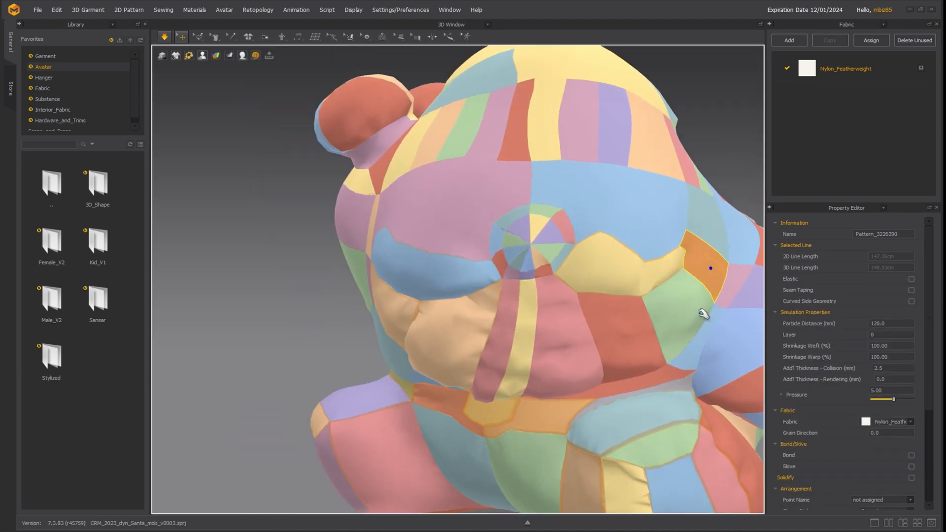
{"action": "left_click", "coordinate": [911, 291]}
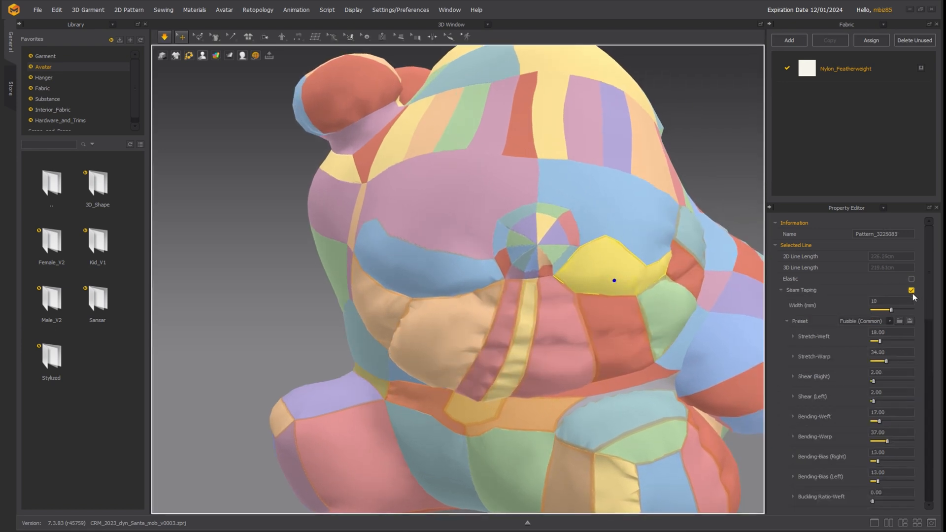
{"action": "left_click", "coordinate": [911, 278]}
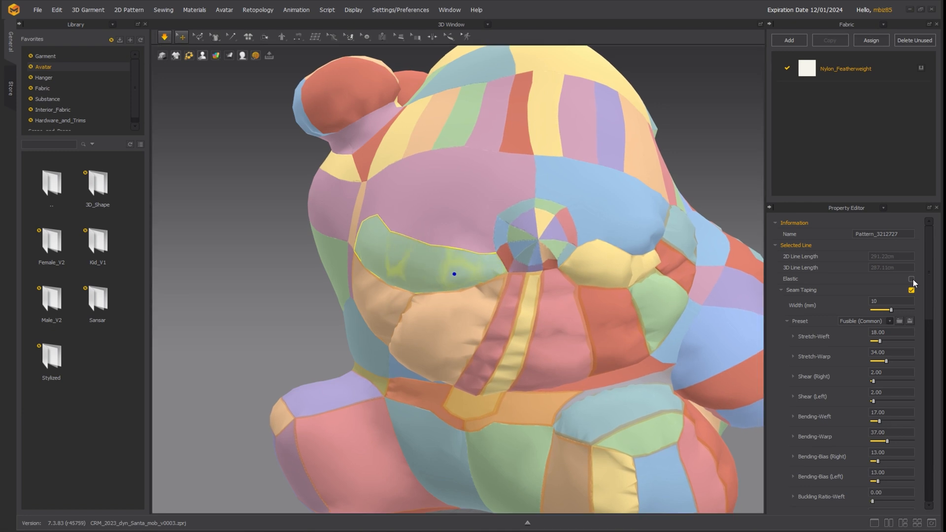
{"action": "left_click", "coordinate": [912, 279]}
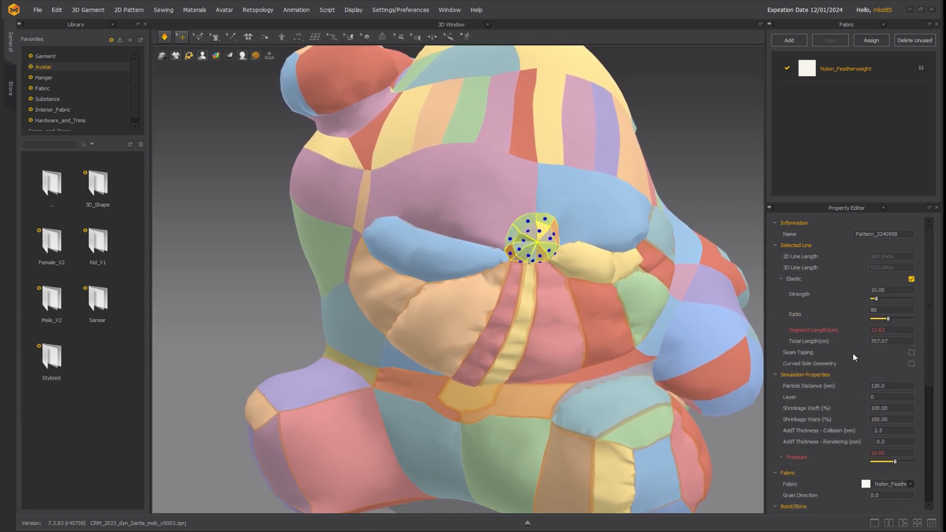
{"action": "left_click", "coordinate": [912, 353]}
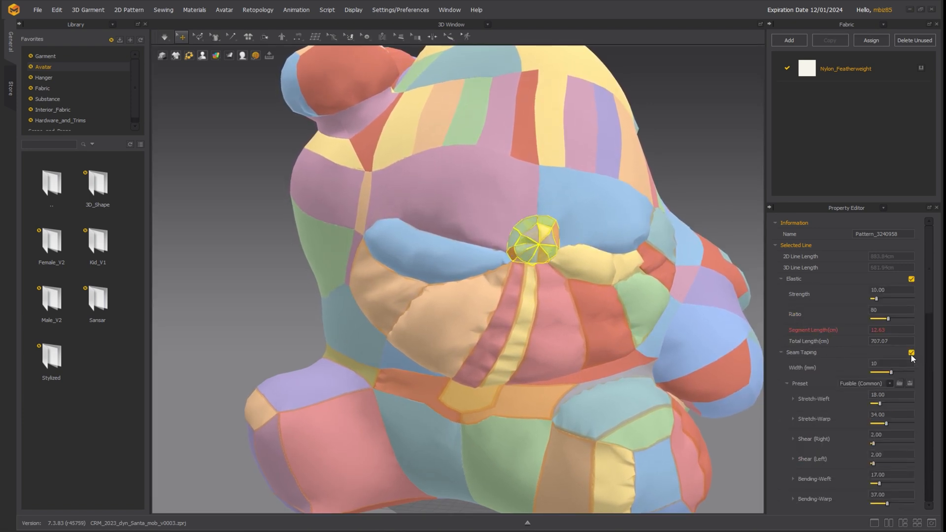
{"action": "left_click", "coordinate": [887, 523]}
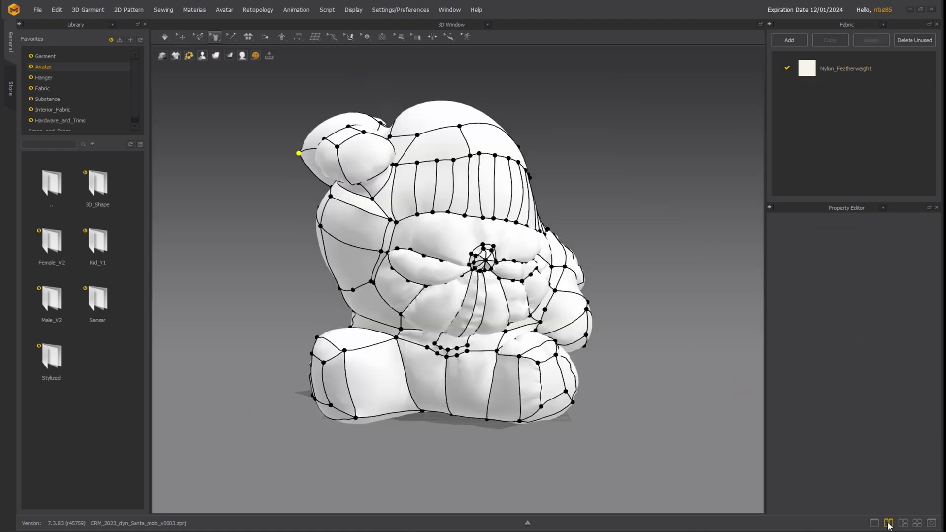
- Make all patterns' seams elastic (Strength 10, Ratio 80) from the 2D Pattern window
{"action": "left_click", "coordinate": [888, 522]}
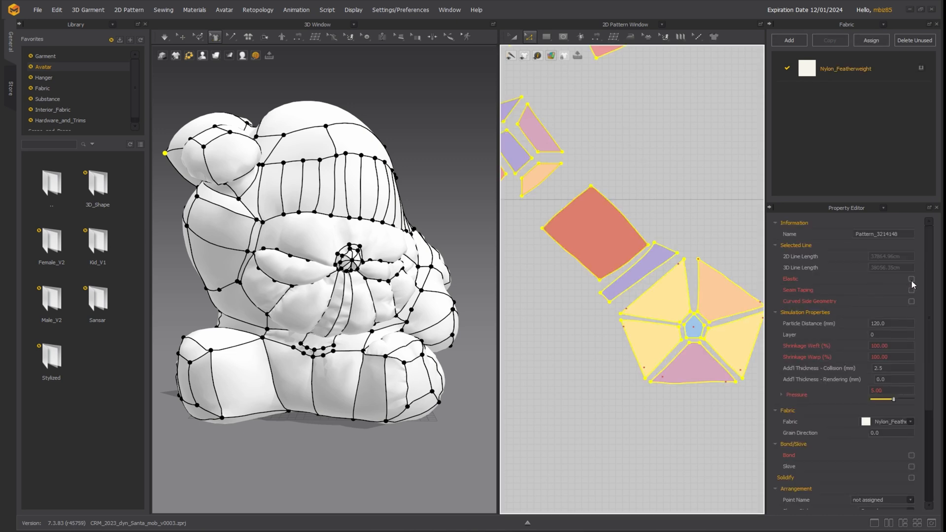
{"action": "left_click", "coordinate": [911, 280]}
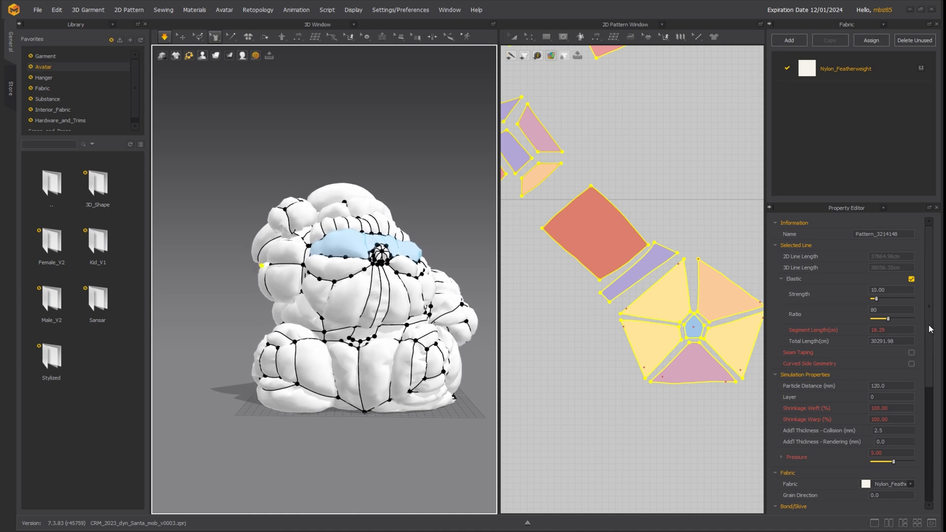
{"action": "scroll", "scroll_direction": "down", "scroll_amount": 3}
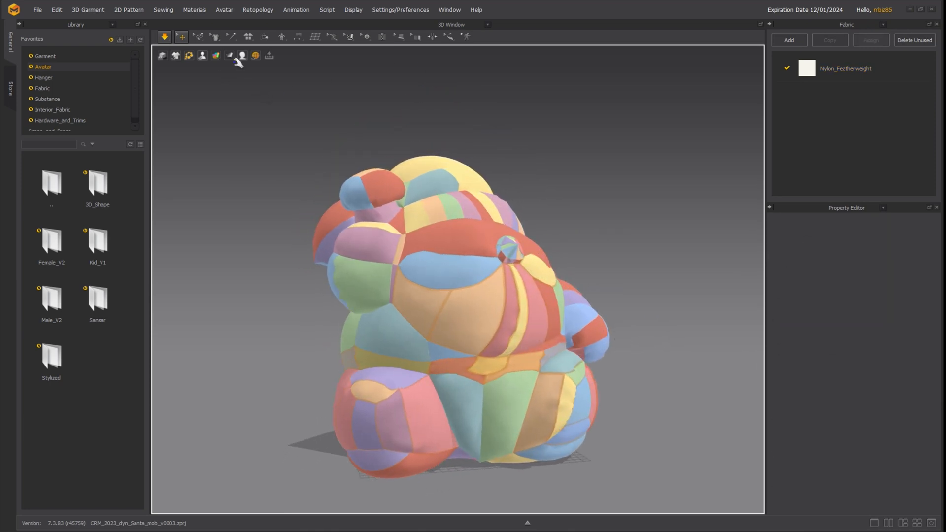
- Switch the 3D view to wireframe mesh display to reveal the balloon's triangles
{"action": "left_click", "coordinate": [228, 55]}
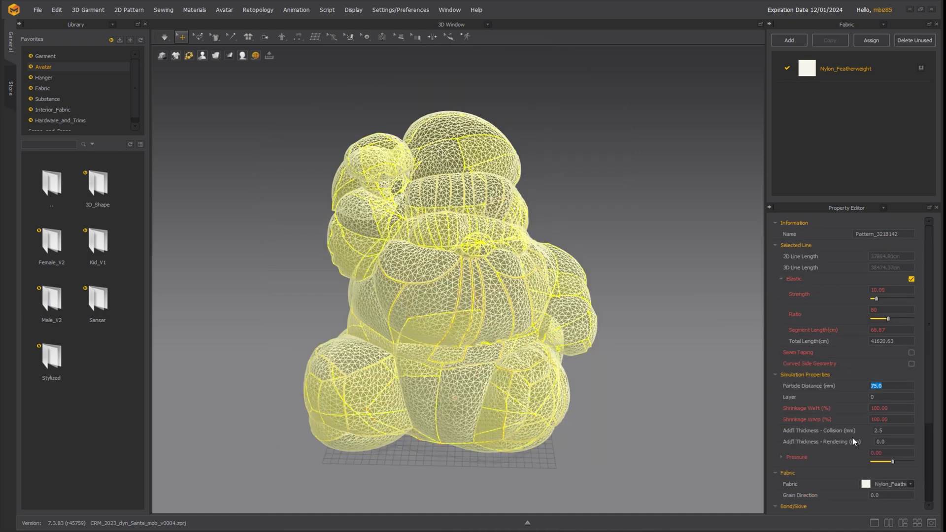
- Enter 60 as the Particle Distance and return the balloon to solid shading
{"action": "type", "text": "60"}
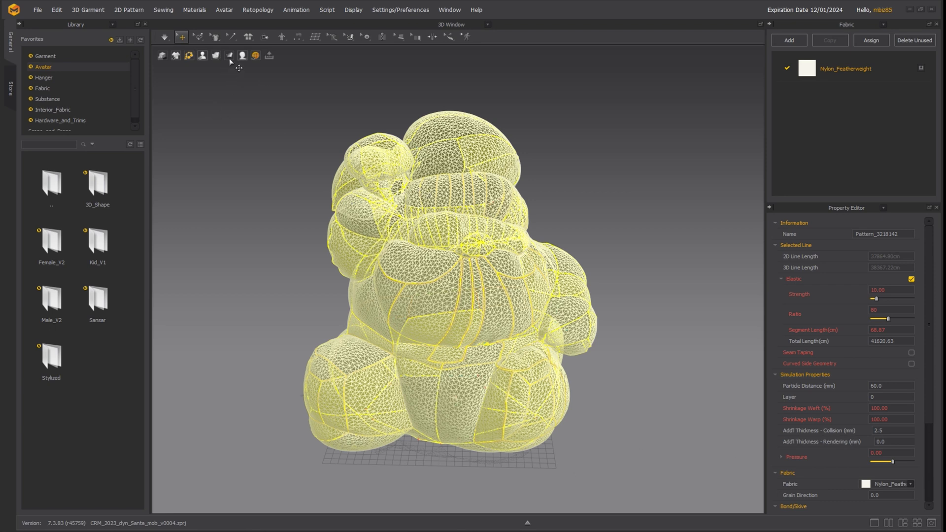
{"action": "left_click", "coordinate": [229, 56]}
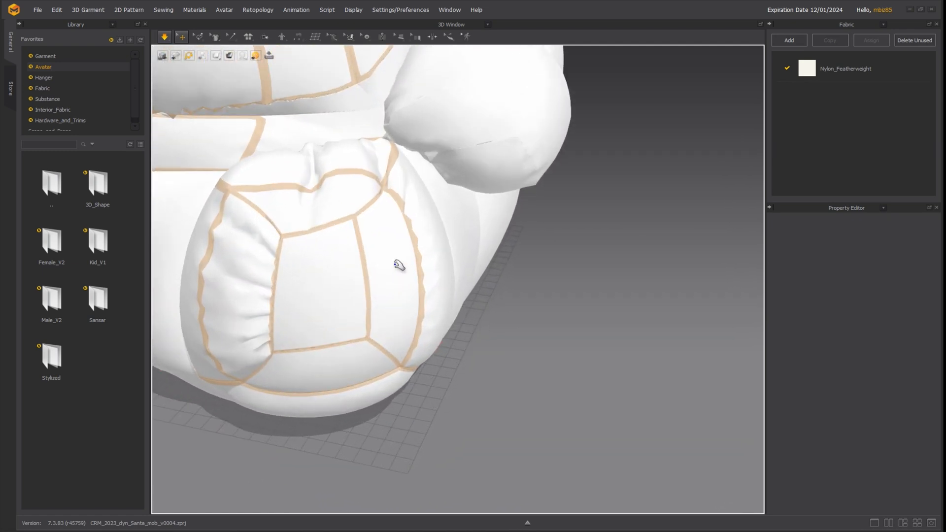
- Open the Edit Styleline options, show the seam lines, and select the long side piece
{"action": "left_click", "coordinate": [215, 37]}
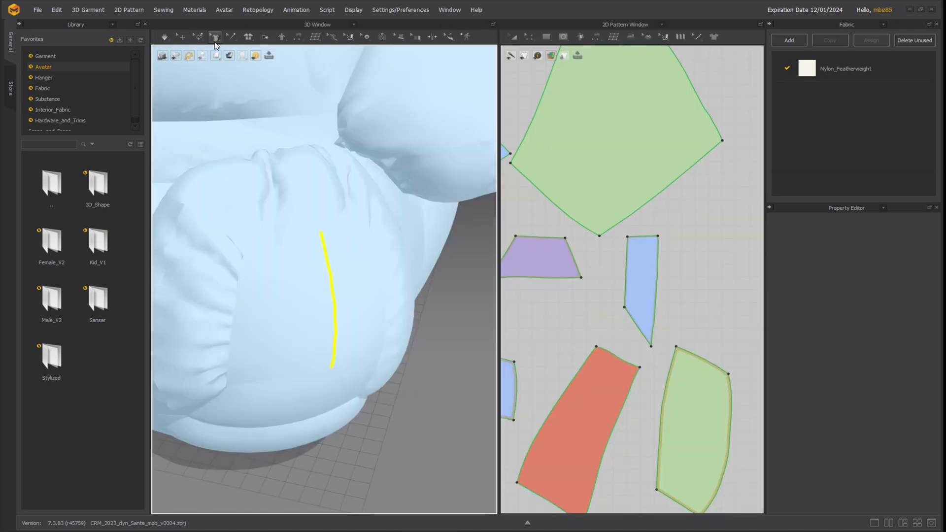
{"action": "left_click", "coordinate": [215, 37]}
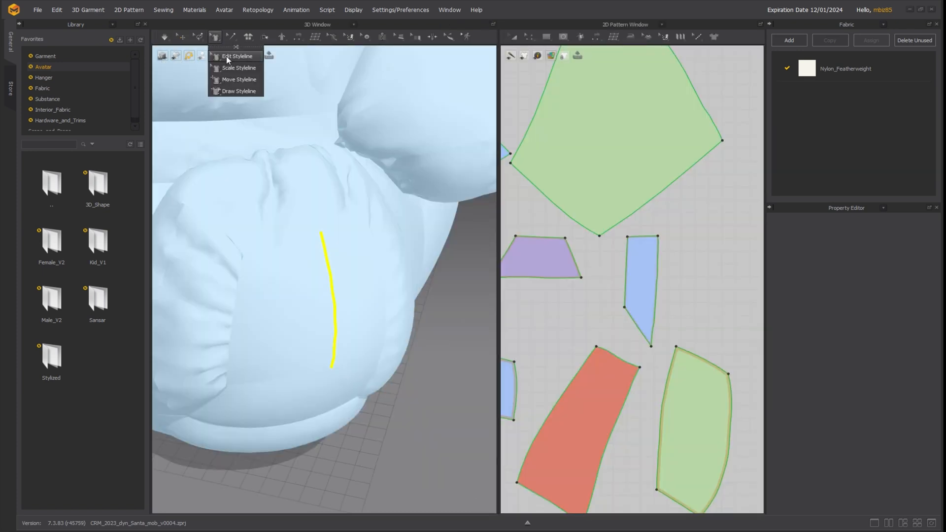
{"action": "left_click", "coordinate": [237, 56]}
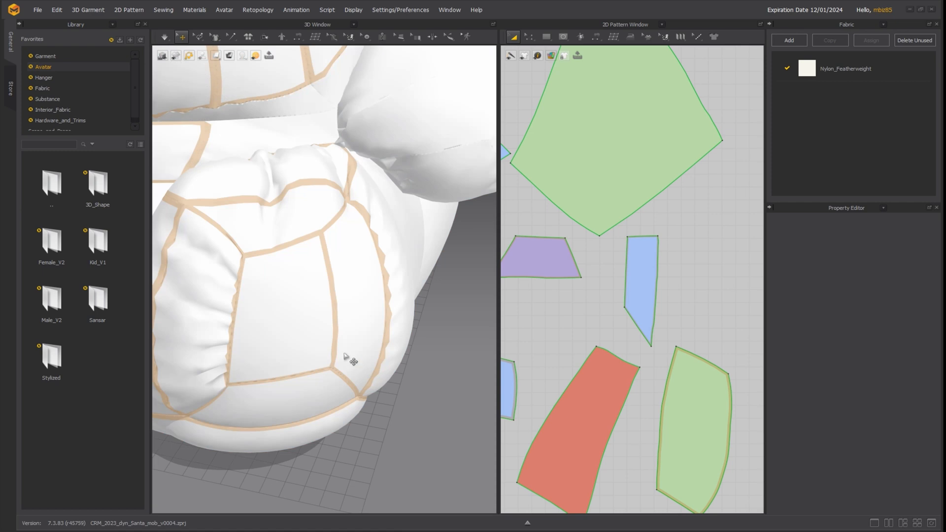
{"action": "left_click", "coordinate": [642, 289]}
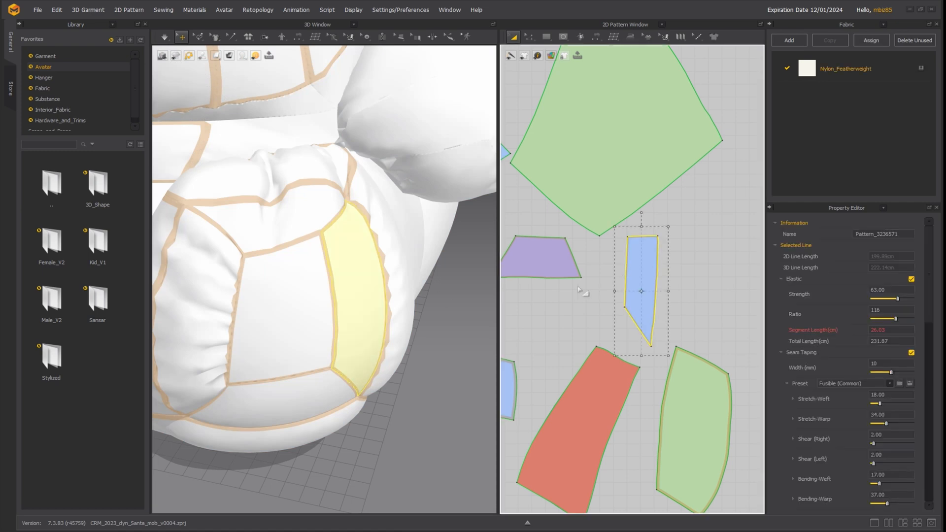
{"action": "left_click", "coordinate": [528, 37]}
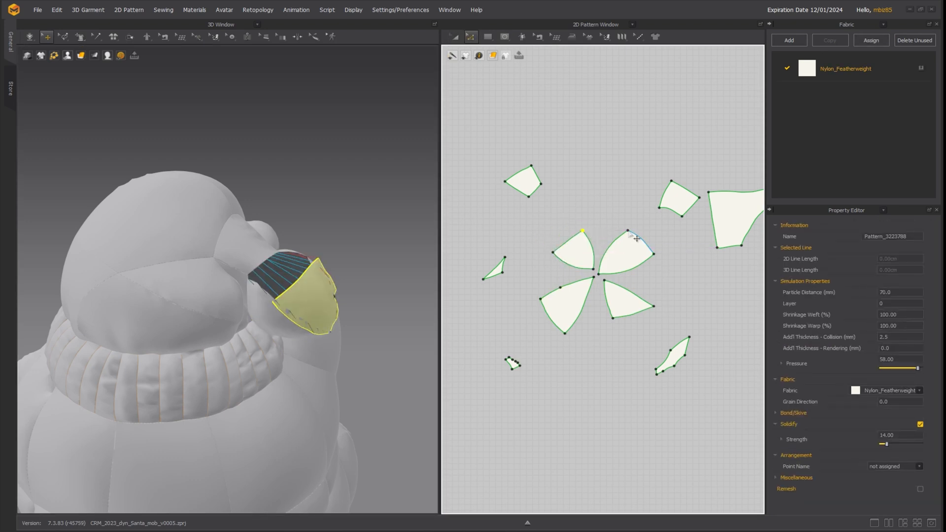
- Run the simulation so all pressurized Santa pieces inflate
{"action": "left_click", "coordinate": [616, 247]}
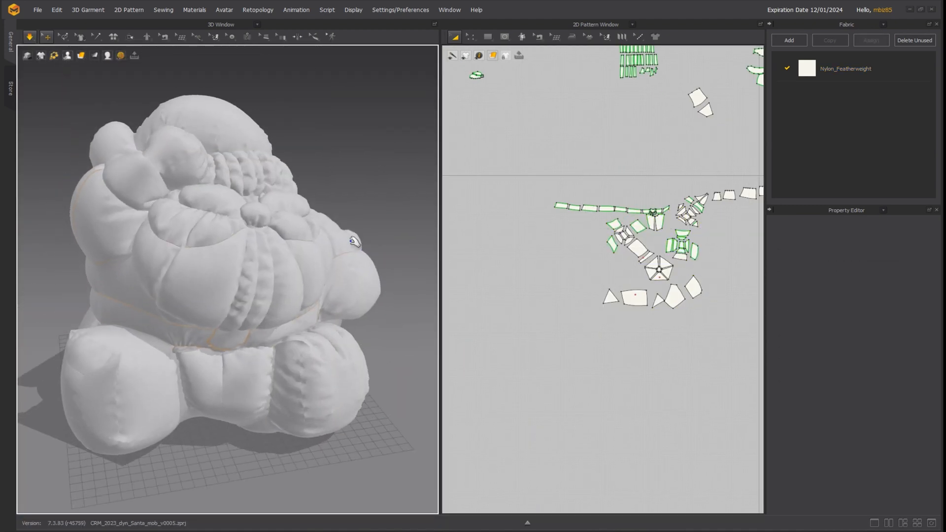
- Give the Nylon_Featherweight fabric a thinner physical preset with 0.05 mm thickness
{"action": "left_click", "coordinate": [845, 68]}
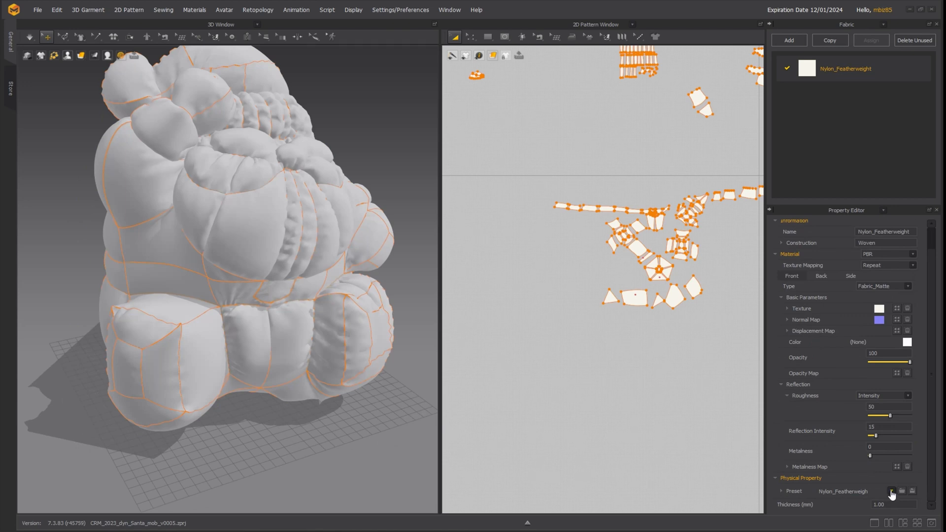
{"action": "left_click", "coordinate": [892, 492]}
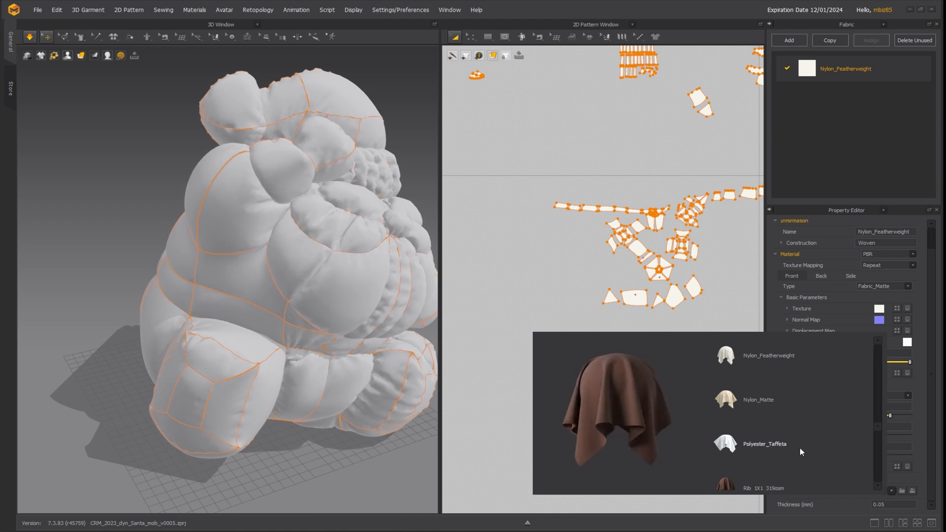
{"action": "left_click", "coordinate": [765, 443]}
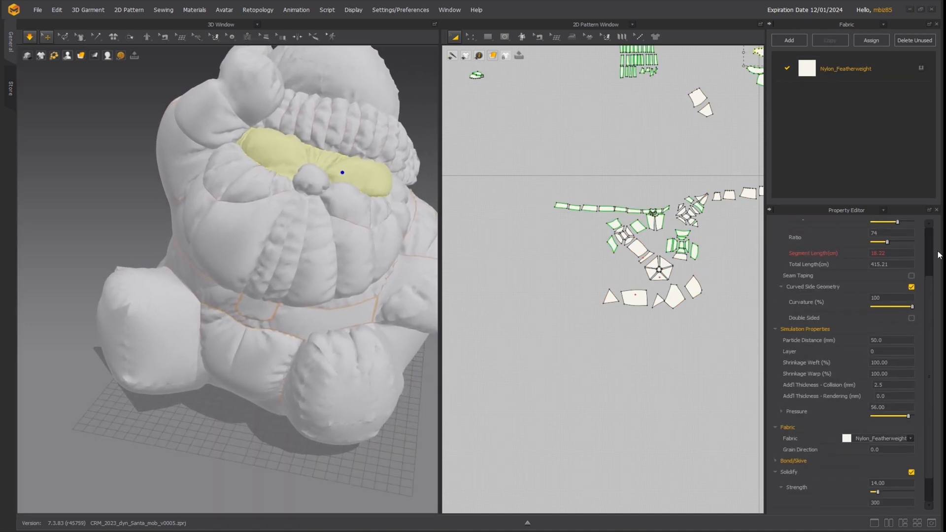
- Open the Styleline tool dropdown in the 3D Window toolbar
{"action": "left_click", "coordinate": [912, 270]}
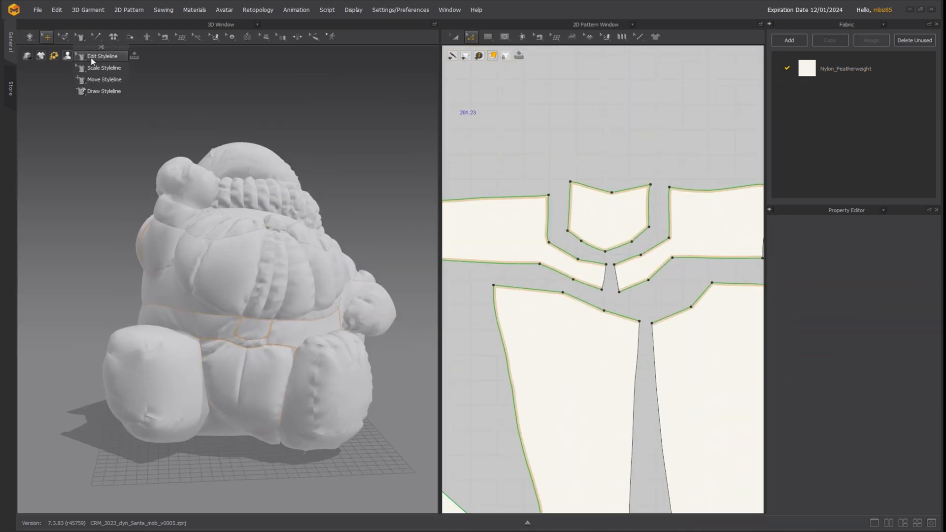
- Choose Edit Styleline and drag a seam point to reshape a seam on the balloon
{"action": "left_click", "coordinate": [102, 56]}
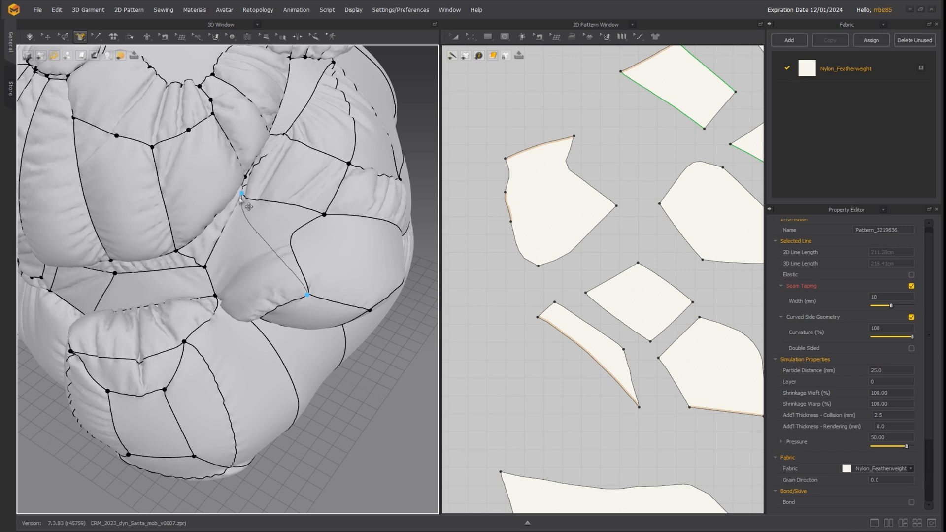
{"action": "left_click_drag", "start_coordinate": [241, 241], "coordinate": [227, 181]}
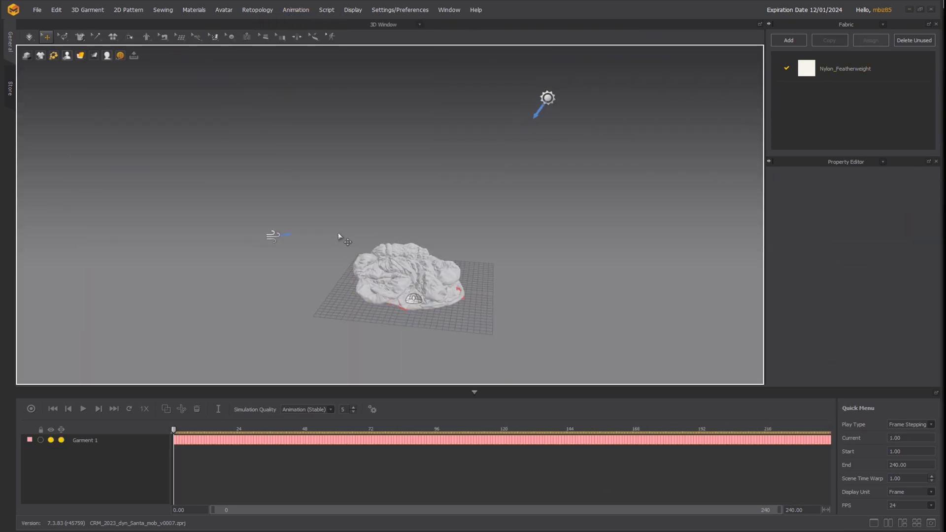
- Play the Animation timeline to record the flat Santa inflating
{"action": "left_click", "coordinate": [82, 409]}
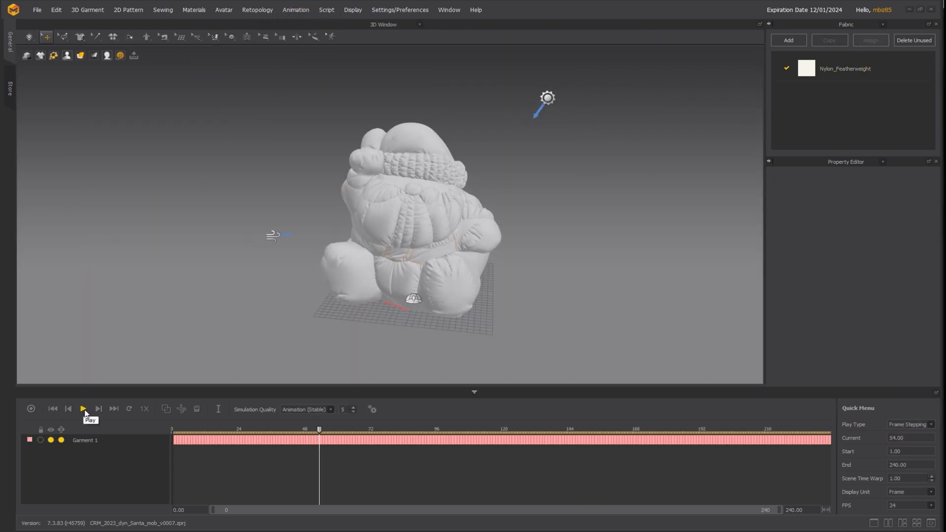
{"action": "left_click", "coordinate": [82, 409]}
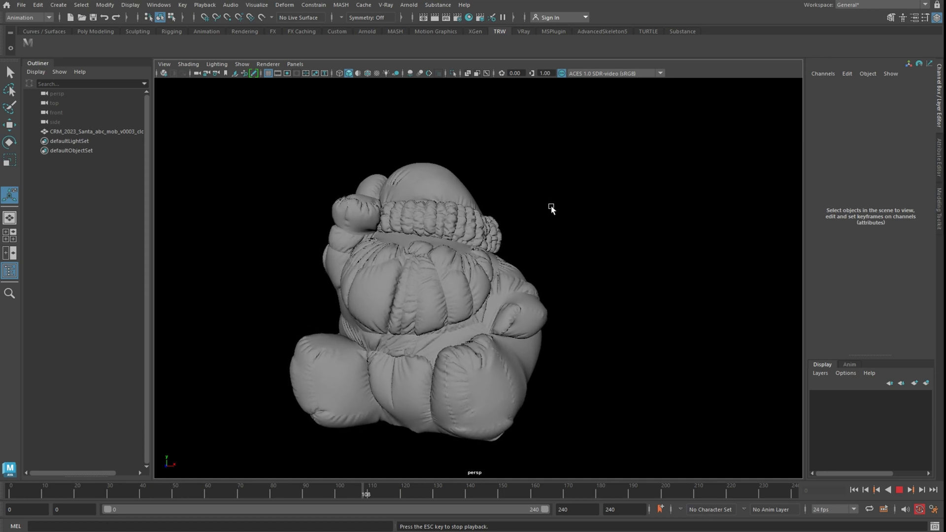
- Select the imported Santa mesh and bring up the UV Editor for layout
{"action": "left_click", "coordinate": [392, 5]}
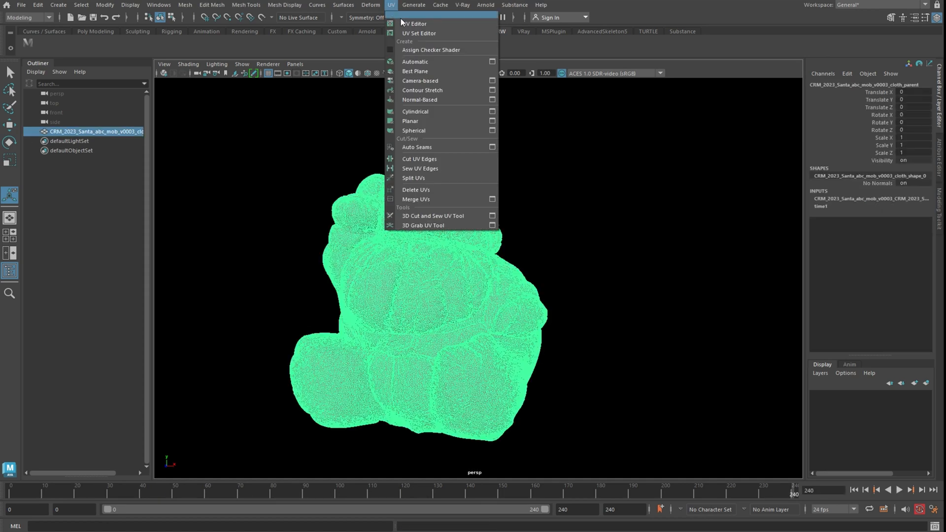
{"action": "left_click", "coordinate": [414, 24]}
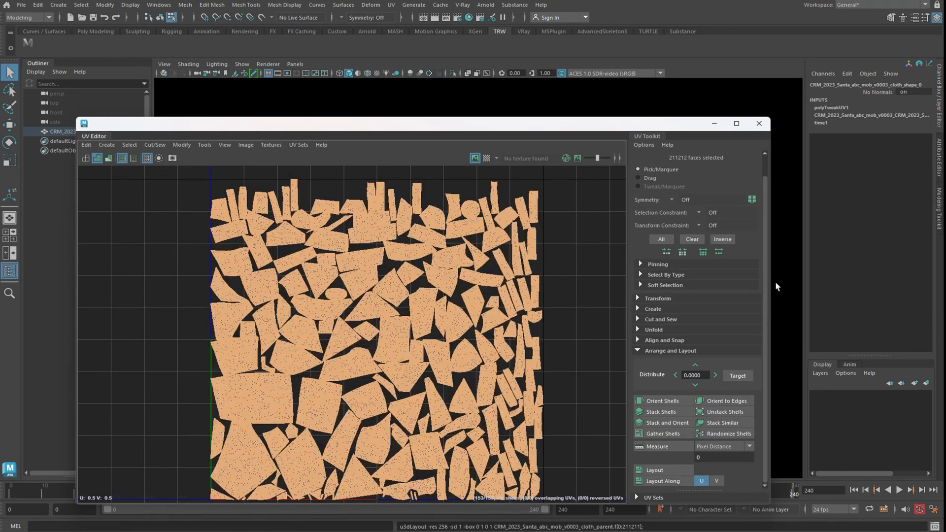
{"action": "mouse_move", "coordinate": [583, 344]}
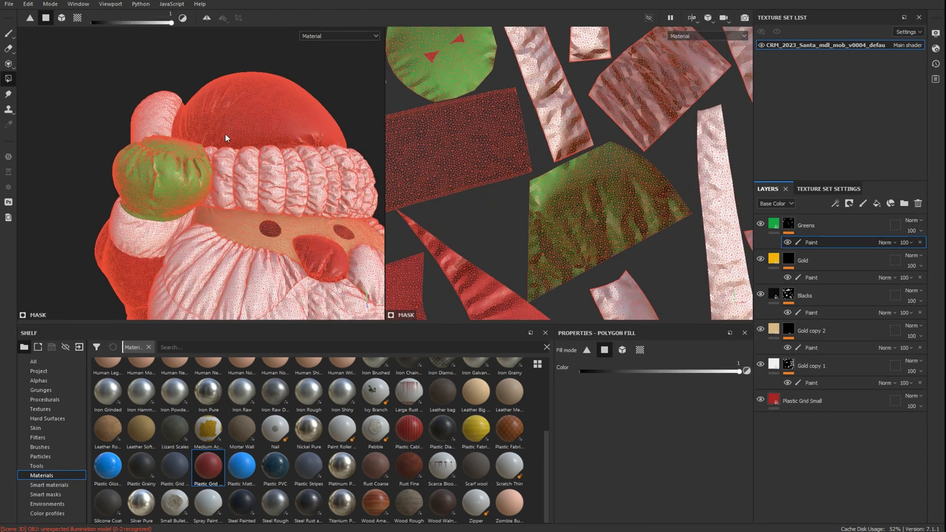
- Select the red plastic base material layer in the Layers panel
{"action": "left_click", "coordinate": [8, 33]}
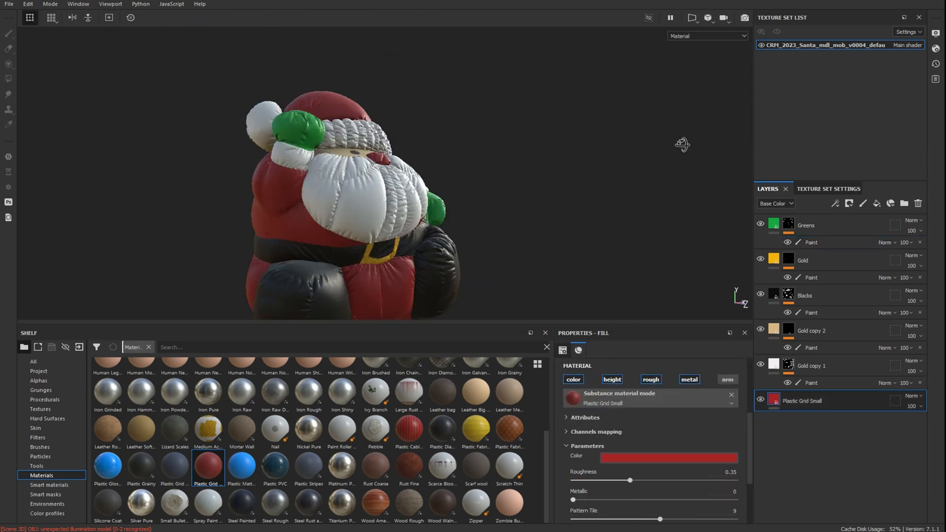
- Check the VRayMtl, then clone a V-Ray area light to the Santa's other side in the Top viewport
{"action": "left_click", "coordinate": [811, 242]}
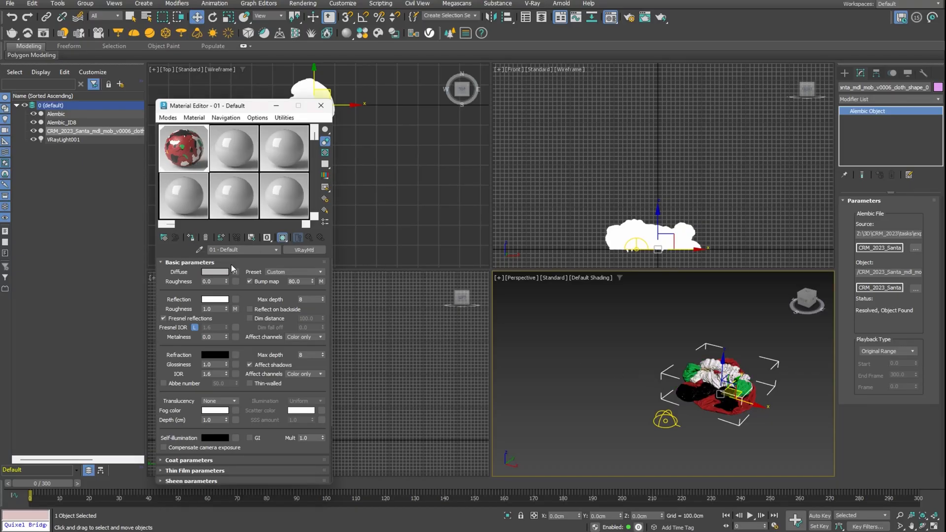
{"action": "left_click", "coordinate": [750, 516]}
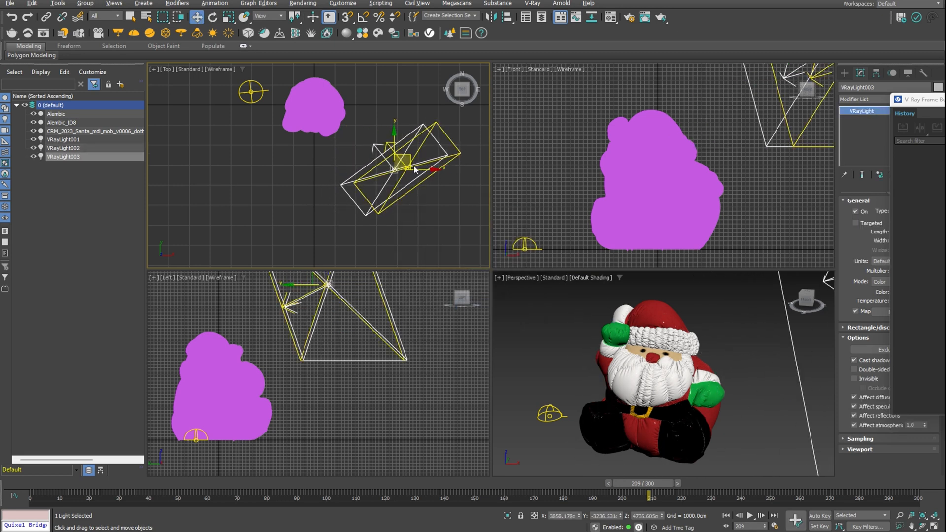
{"action": "left_click_drag", "start_coordinate": [396, 169], "coordinate": [228, 164]}
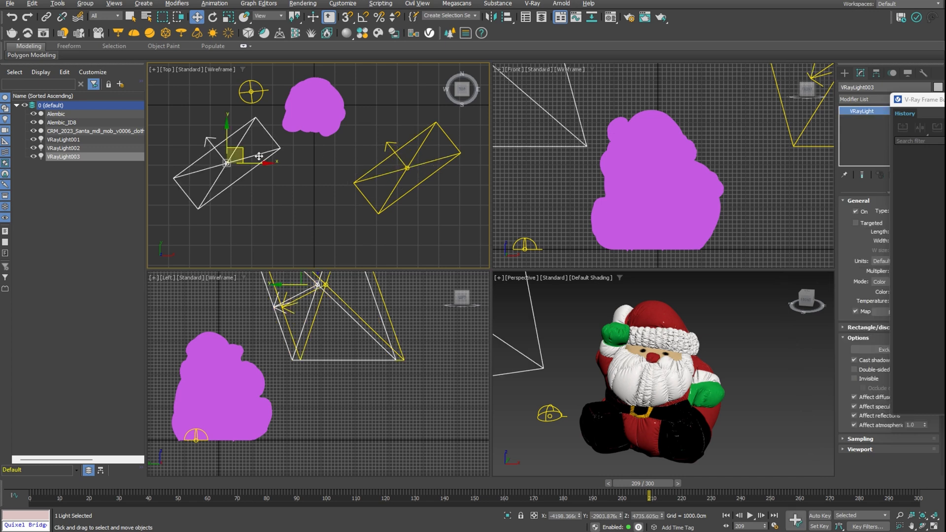